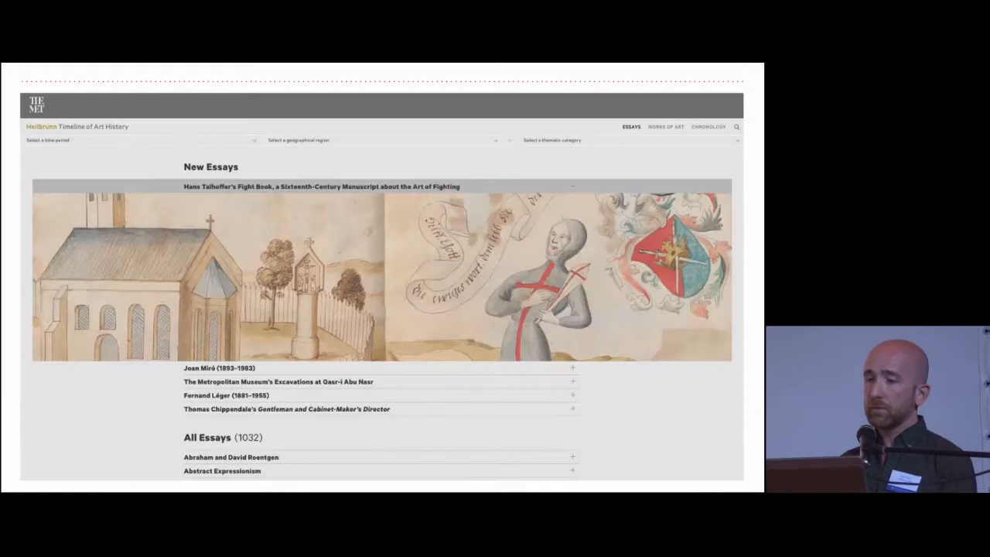
click(711, 127)
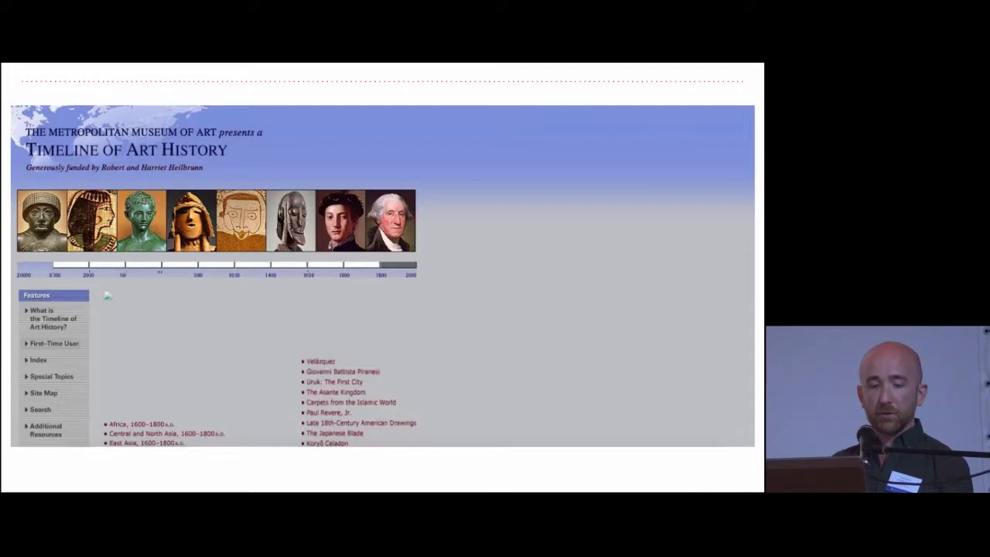
click(56, 265)
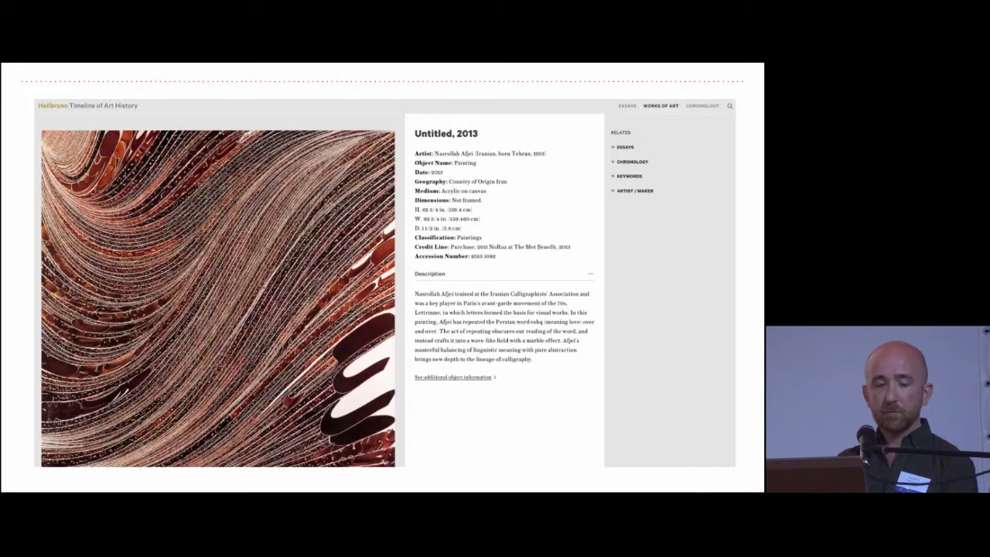
key(Right)
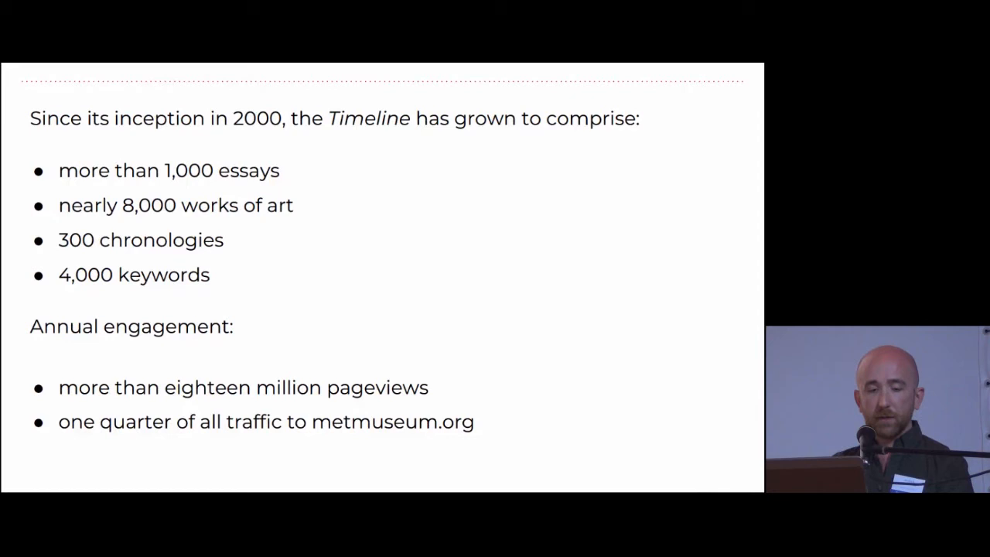